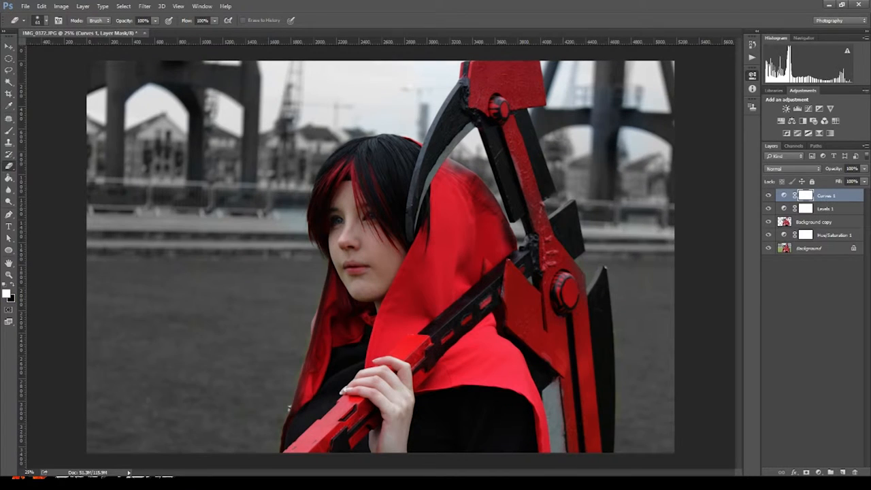
- Add Hue/Saturation and Color Balance adjustment layers shifting the photo toward red
left_click(814, 222)
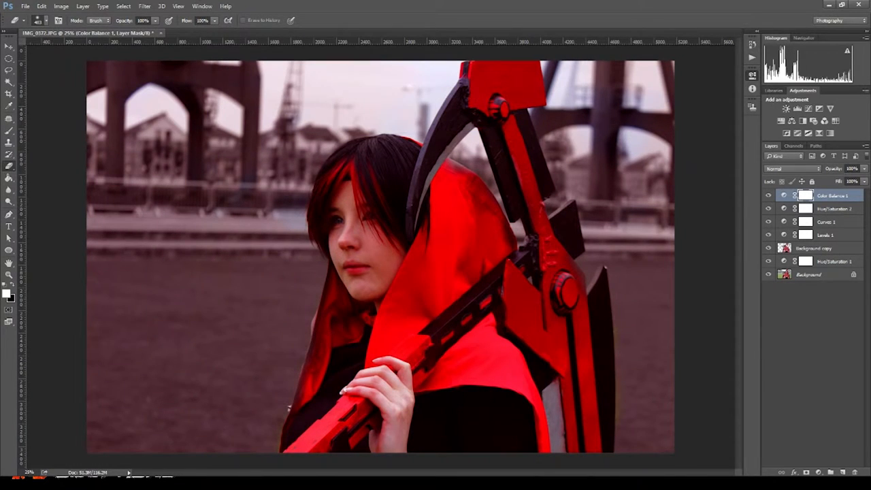
- Create an Eyes layer above Background copy and paint a pale patch over the iris
left_click(767, 196)
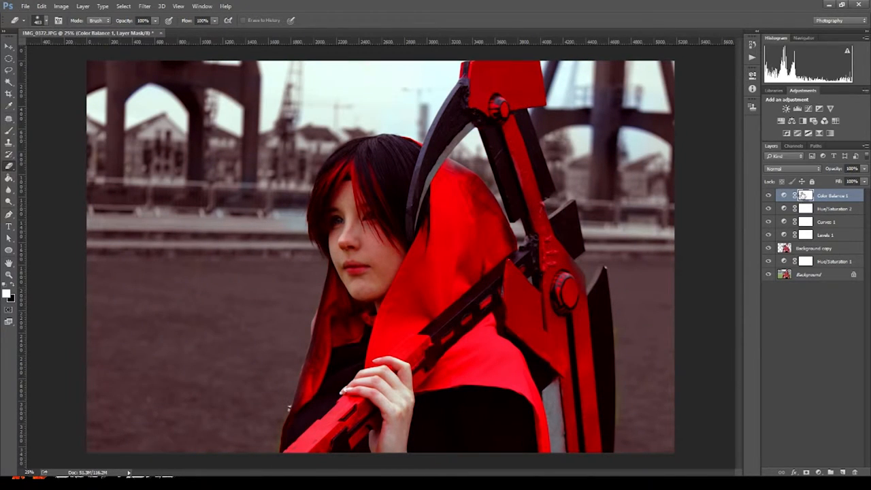
left_click(814, 248)
type("Eyes")
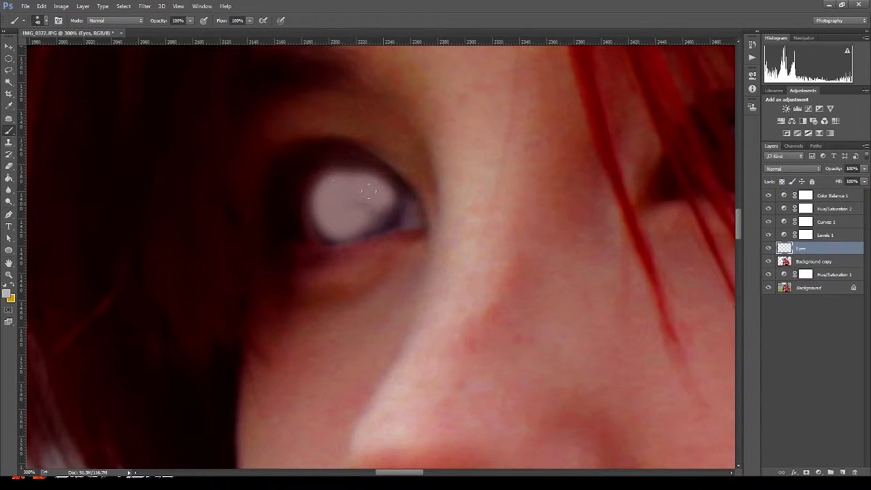
- Change the Eyes layer blend mode from Normal through Darker Color to Vivid Light
left_click(792, 169)
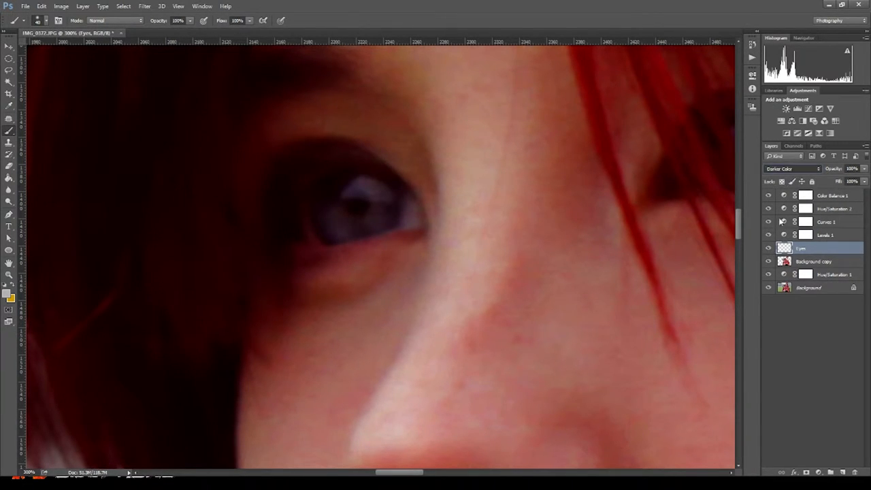
left_click(792, 169)
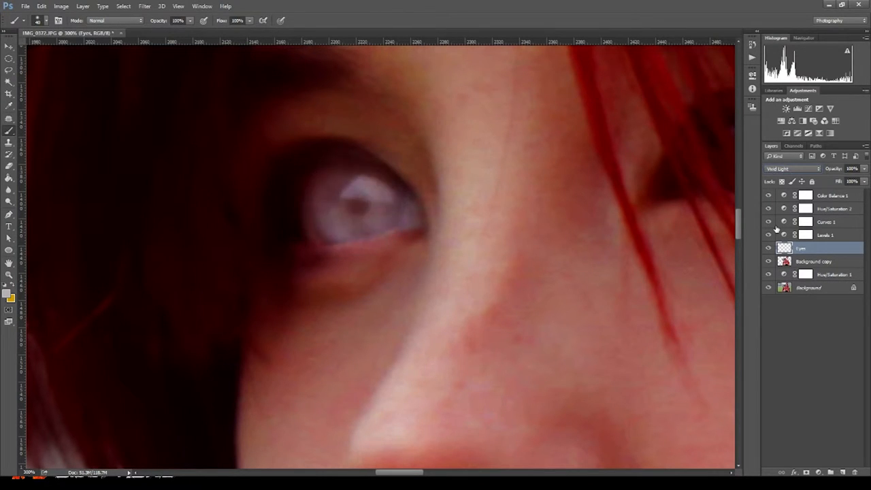